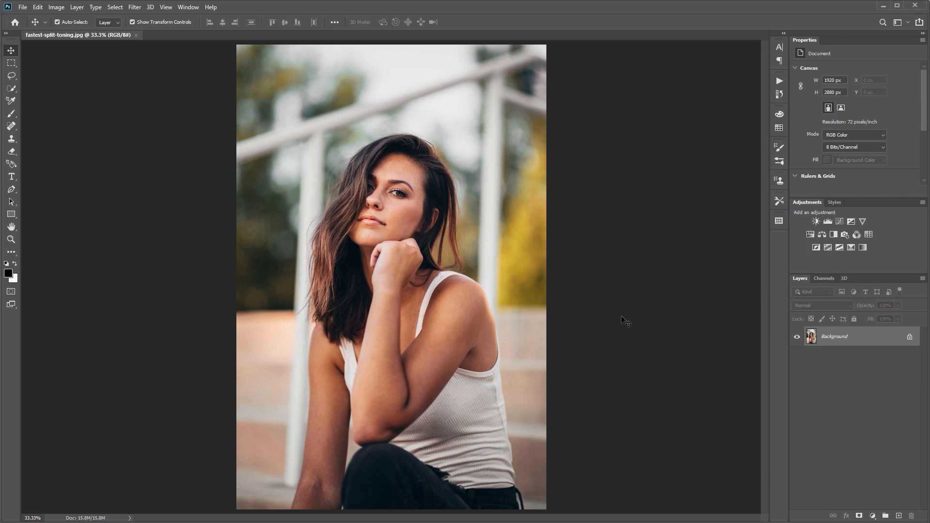
{"action": "mouse_move", "coordinate": [627, 336]}
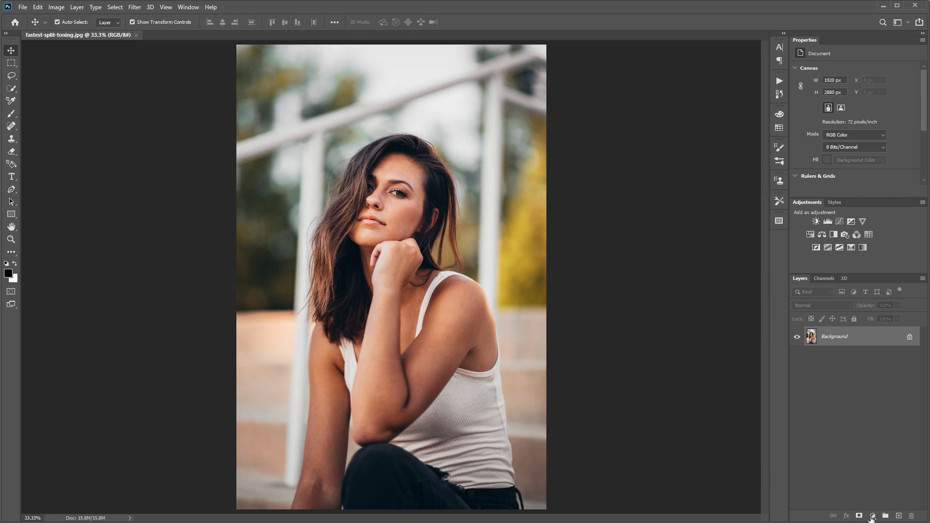
Step: Add a Solid Color fill layer in blue #0055ff above the portrait
{"action": "left_click", "coordinate": [872, 514]}
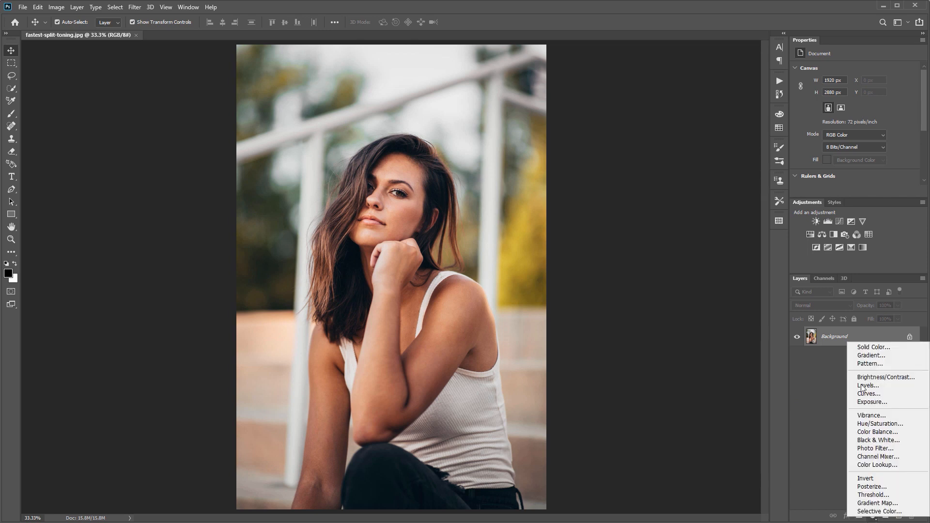
{"action": "left_click", "coordinate": [871, 347]}
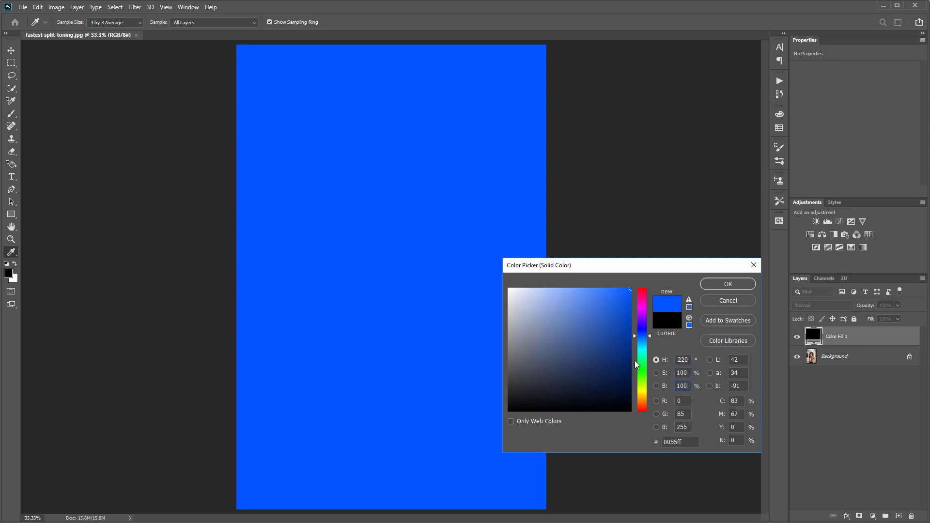
{"action": "left_click", "coordinate": [727, 284]}
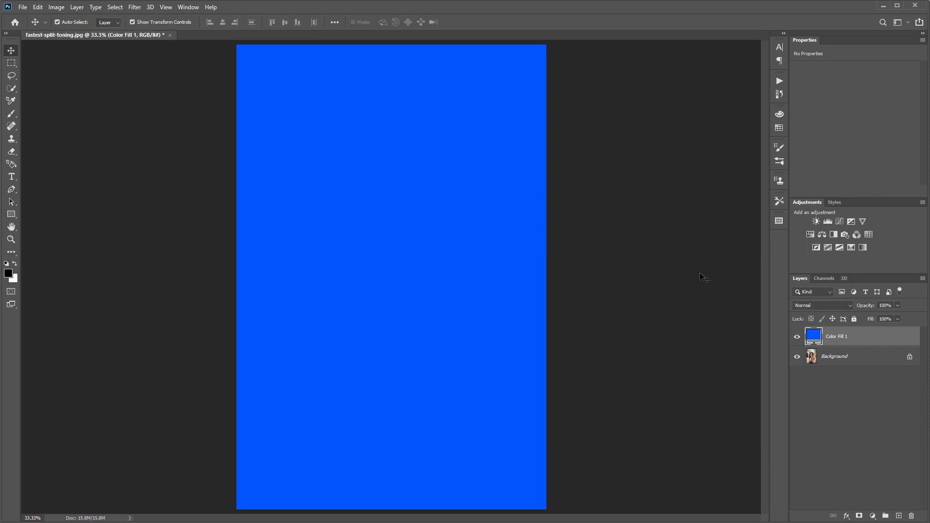
{"action": "mouse_move", "coordinate": [841, 341]}
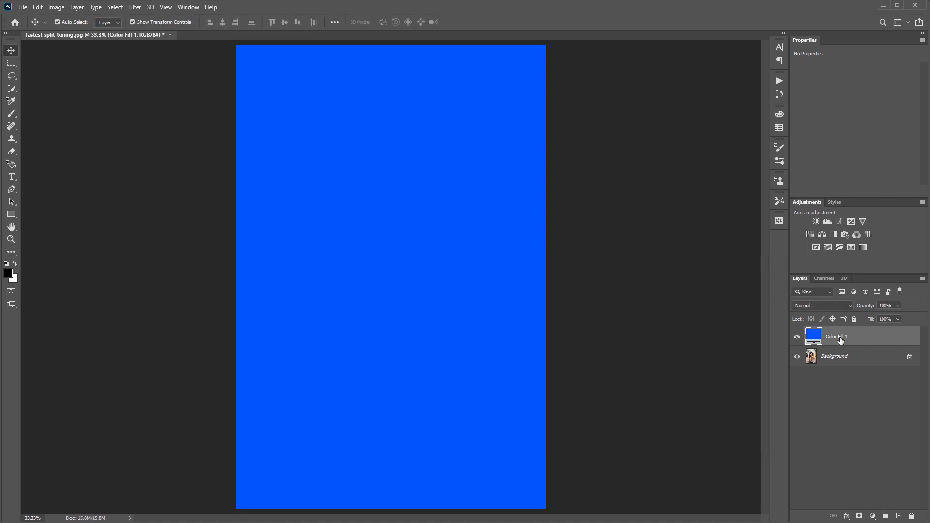
{"action": "mouse_move", "coordinate": [822, 310]}
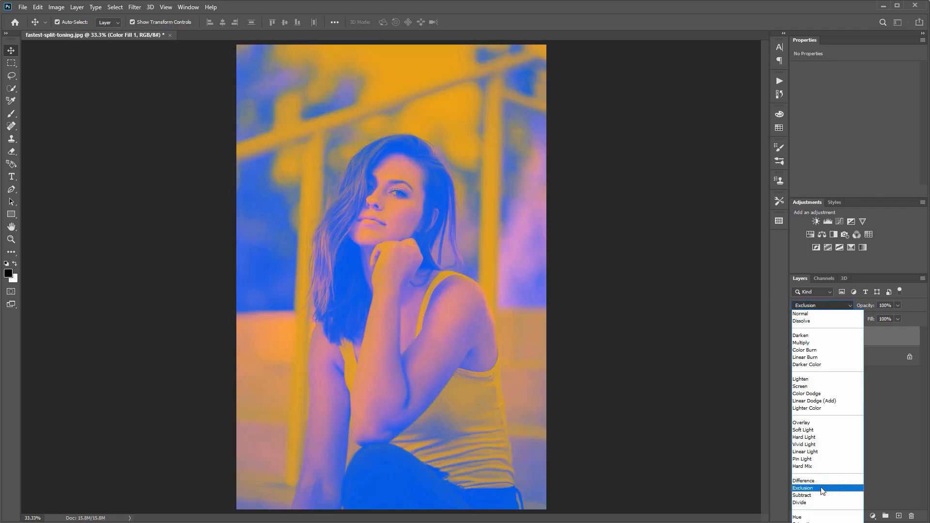
Step: Set Color Fill 1 to Exclusion at 20% opacity and toggle visibility to compare
{"action": "left_click", "coordinate": [802, 487]}
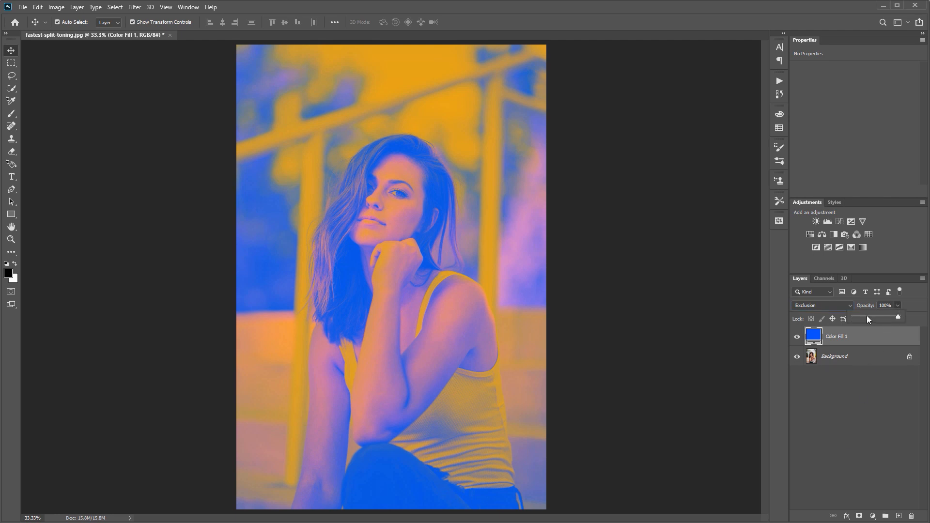
{"action": "left_click_drag", "start_coordinate": [898, 316], "coordinate": [862, 317]}
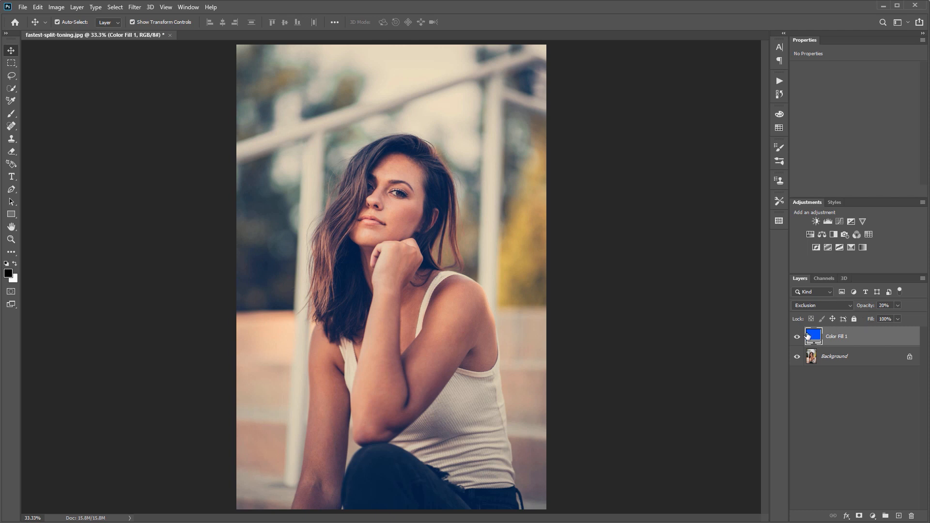
{"action": "mouse_move", "coordinate": [797, 337]}
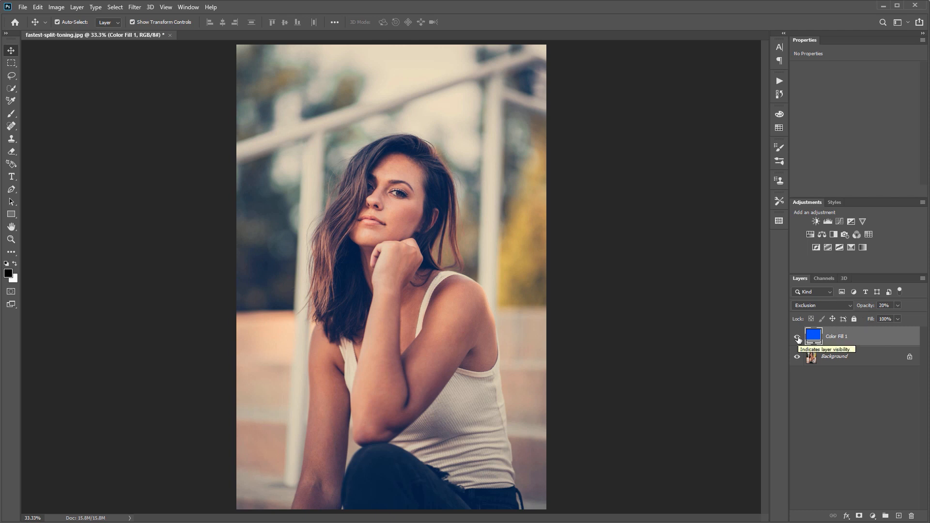
{"action": "left_click", "coordinate": [798, 338]}
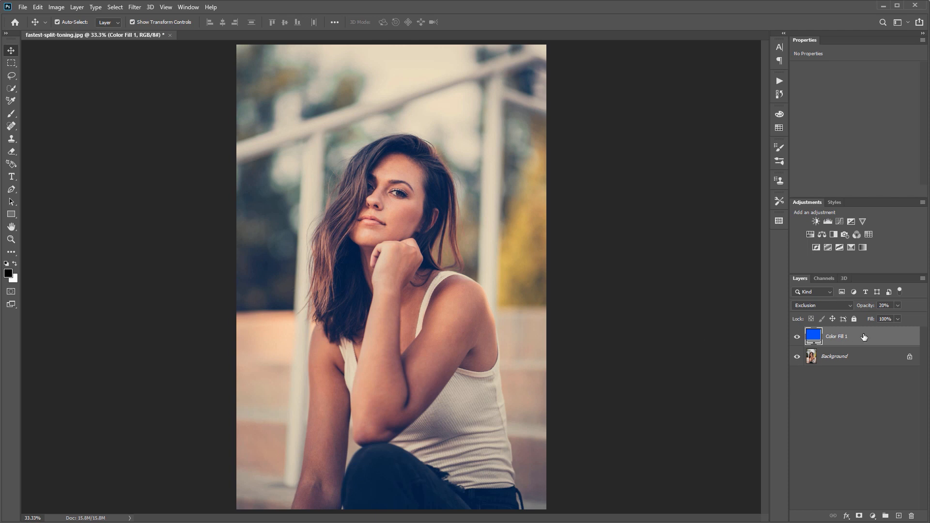
Step: Split the Underlying Layer Blend If sliders to 0/40 and 214/255 on Color Fill 1
{"action": "double_click", "coordinate": [837, 337]}
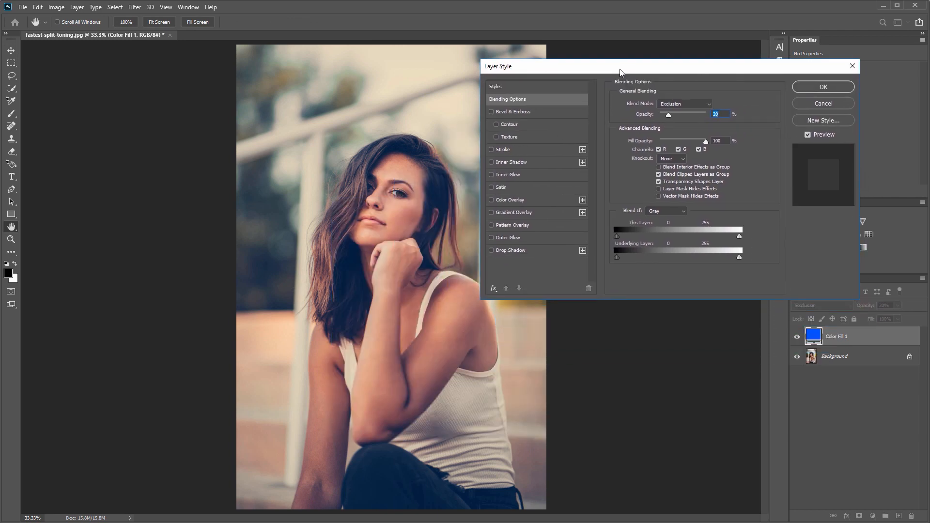
{"action": "mouse_move", "coordinate": [632, 212]}
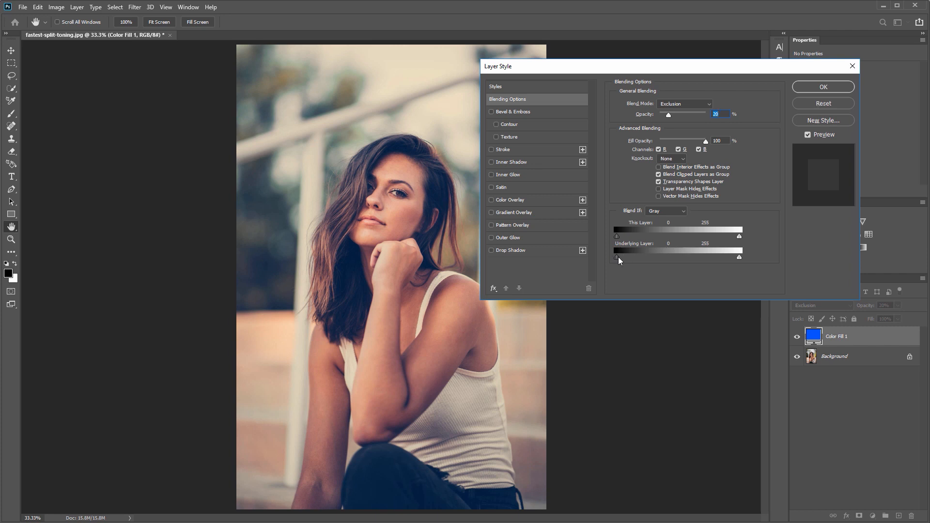
{"action": "left_click_drag", "start_coordinate": [616, 258], "coordinate": [622, 258]}
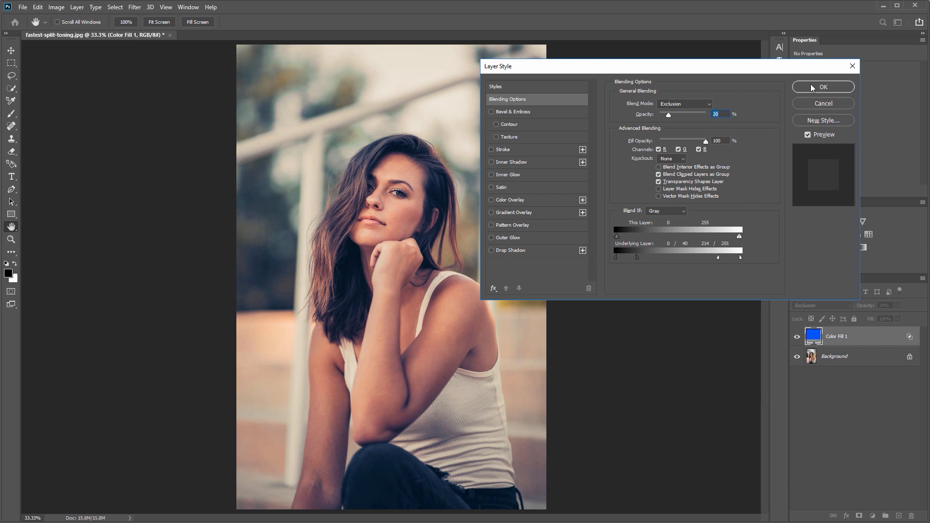
{"action": "left_click", "coordinate": [822, 87]}
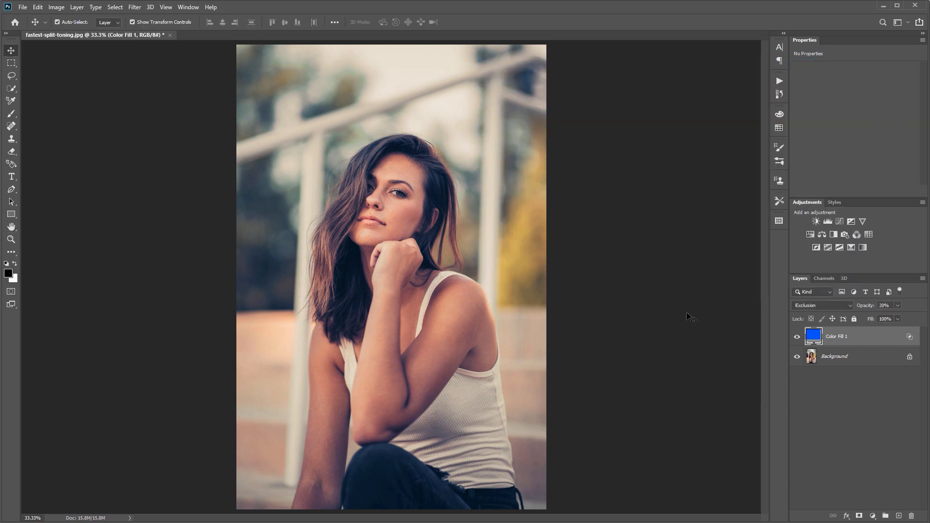
Step: Switch the fill layer's blend mode to Difference
{"action": "left_click", "coordinate": [823, 305]}
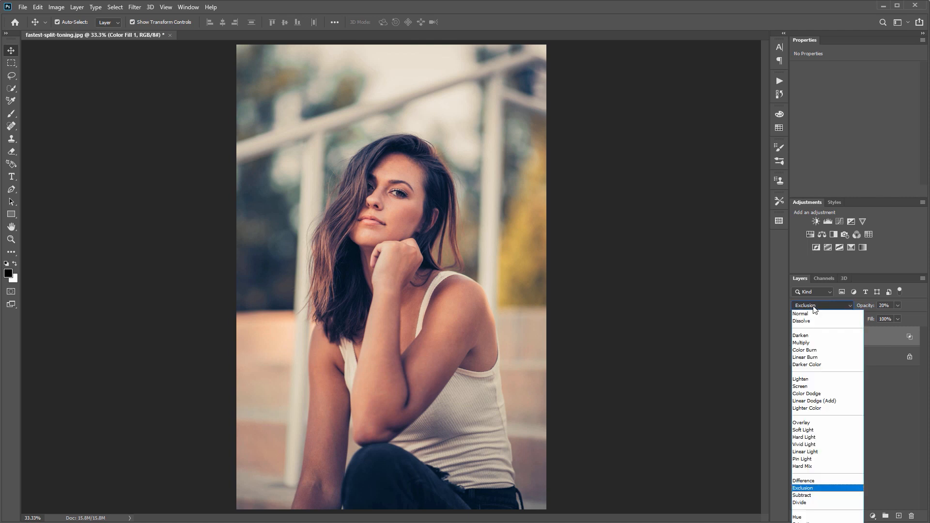
{"action": "left_click", "coordinate": [804, 480]}
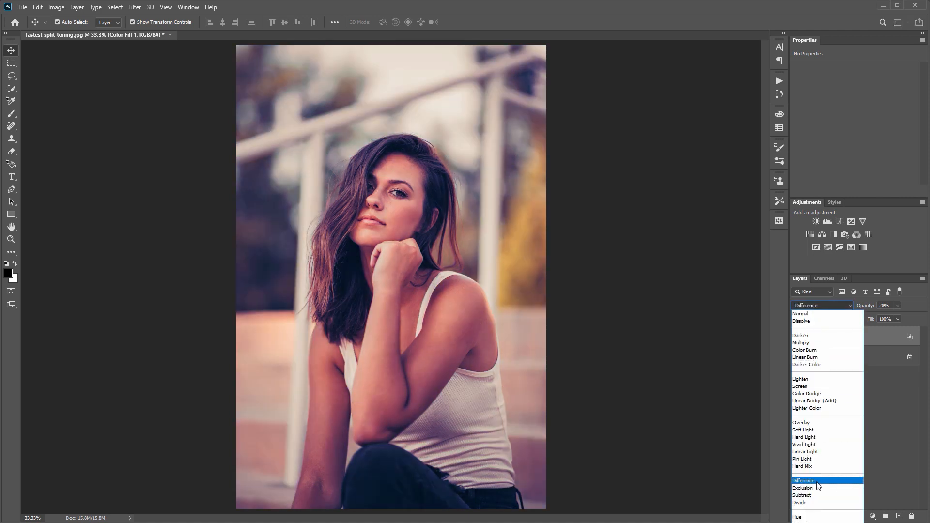
{"action": "left_click", "coordinate": [804, 480]}
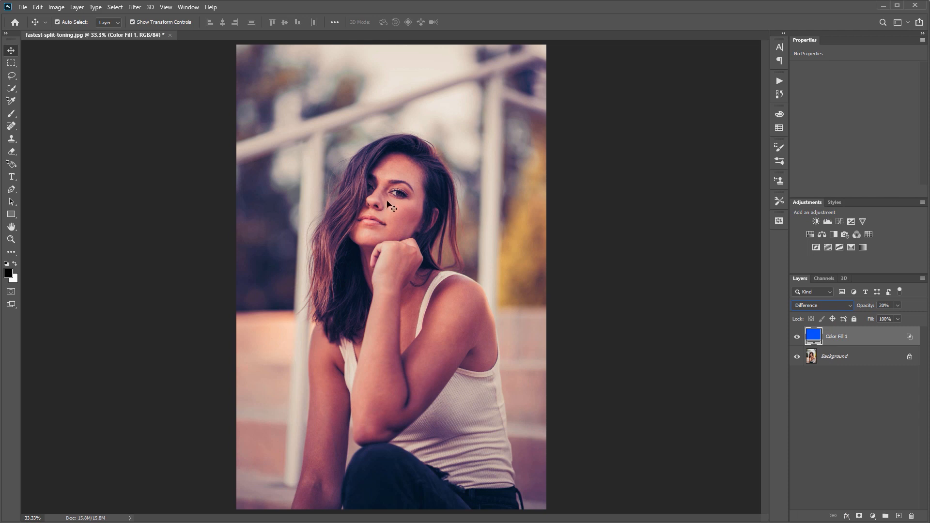
{"action": "mouse_move", "coordinate": [718, 357]}
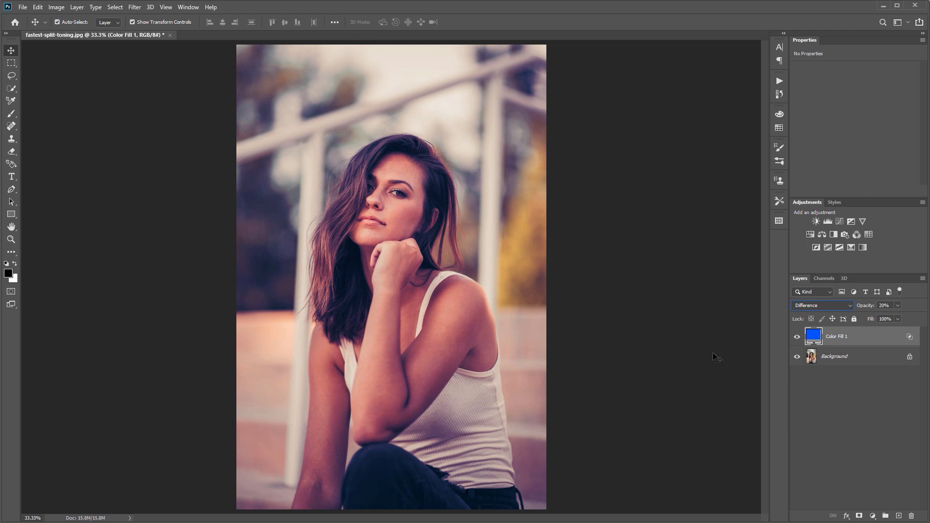
Step: Recolour the fill from blue to magenta #ff00cc
{"action": "double_click", "coordinate": [813, 336]}
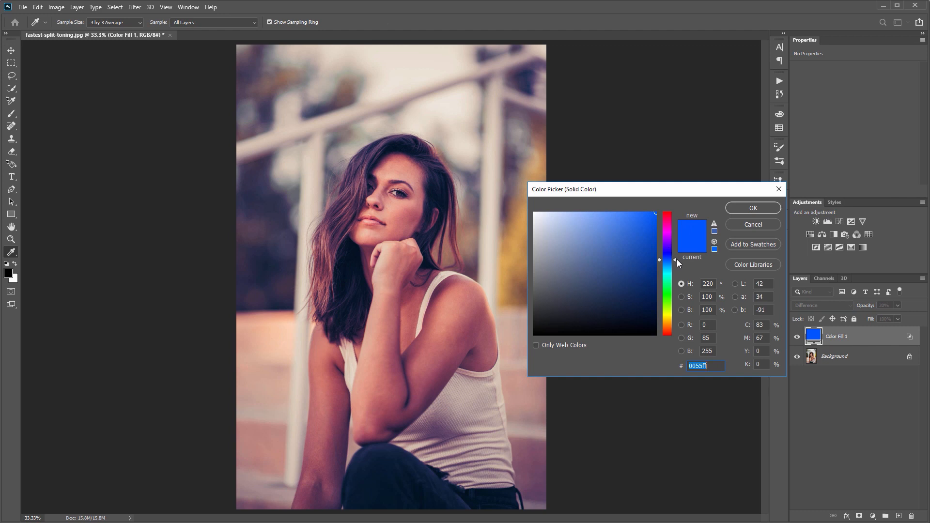
{"action": "left_click_drag", "start_coordinate": [676, 261], "coordinate": [677, 227]}
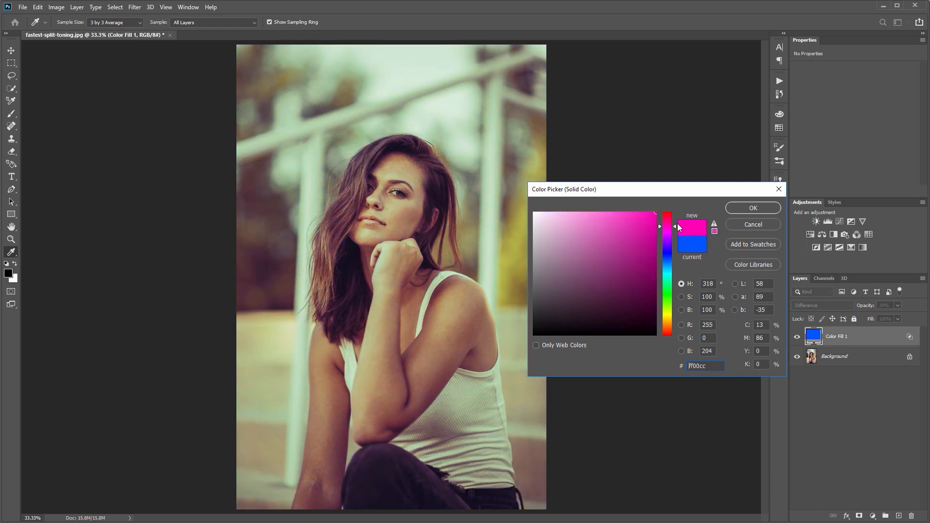
{"action": "left_click", "coordinate": [752, 208]}
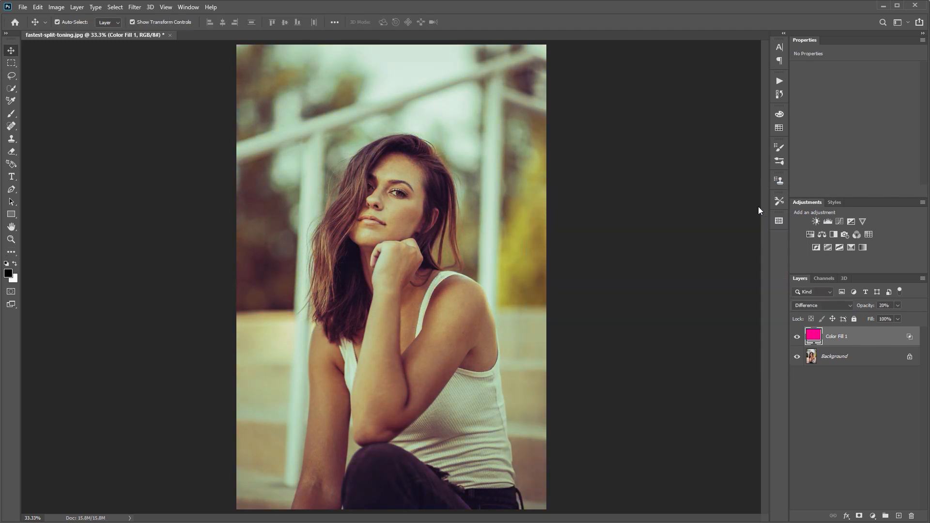